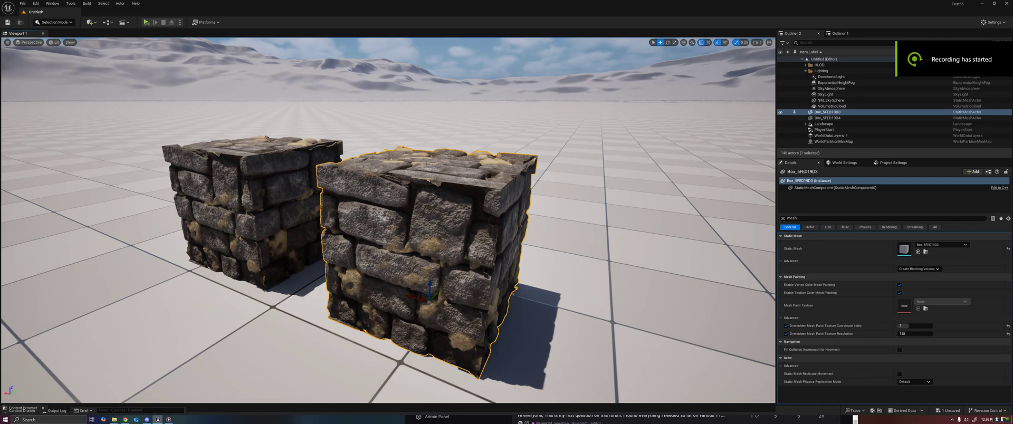
mouse_move(566, 15)
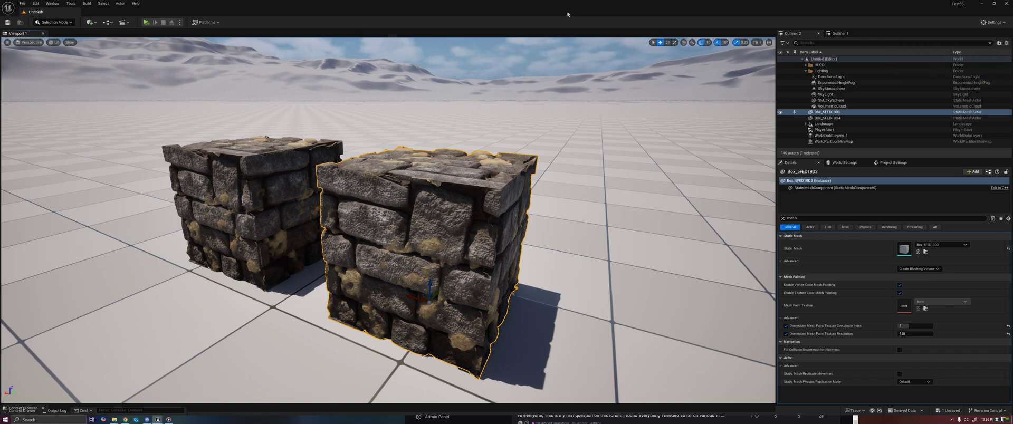
mouse_move(540, 119)
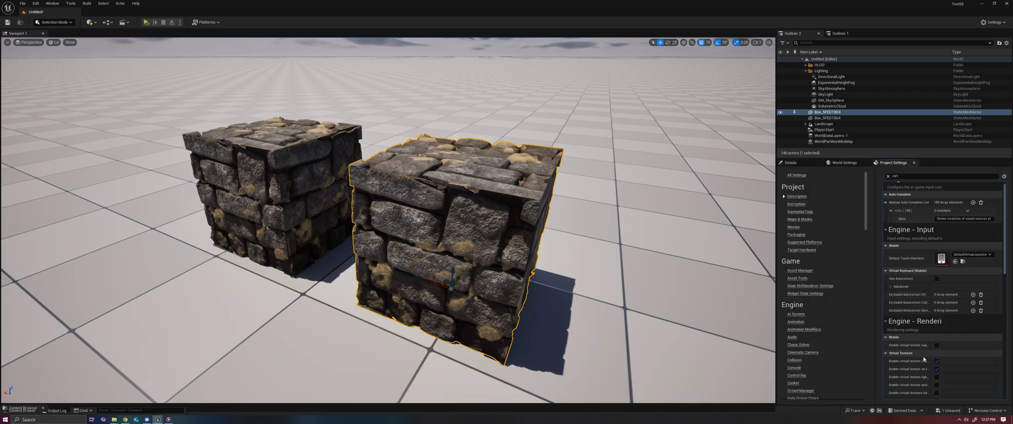
mouse_move(922, 361)
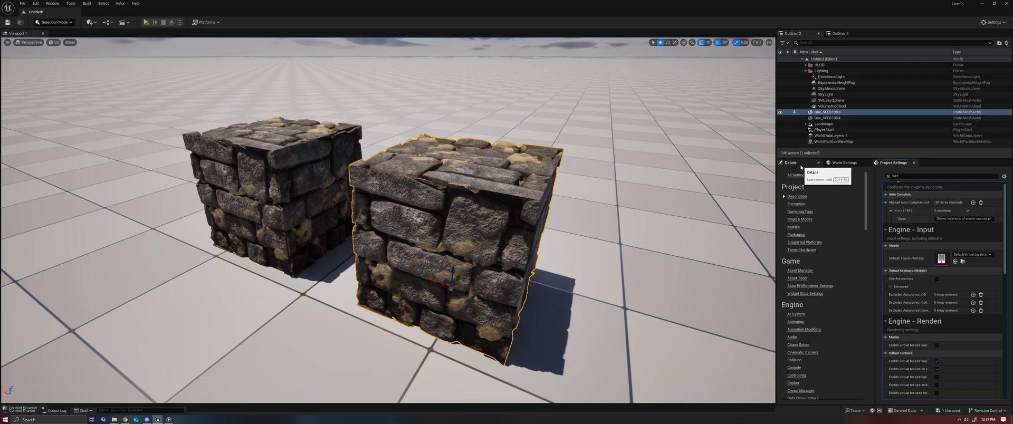
- Return to the cube's Details to review its Mesh Painting properties
click(791, 161)
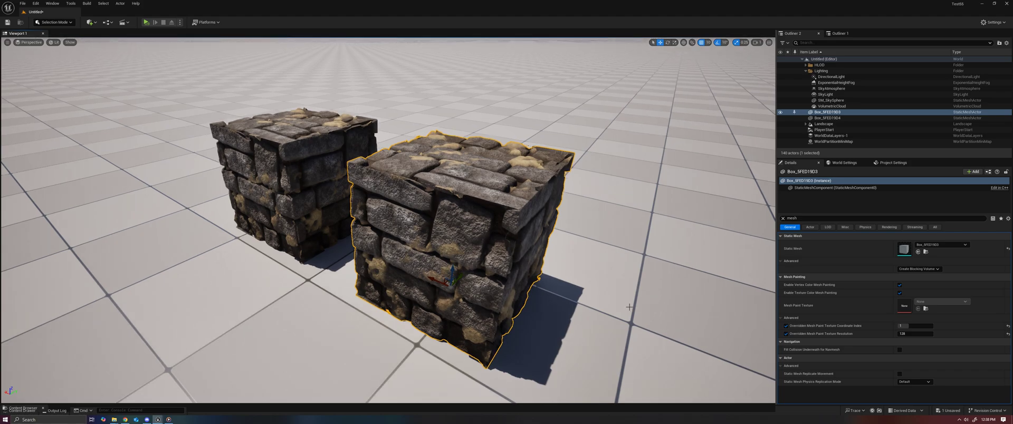
mouse_move(898, 292)
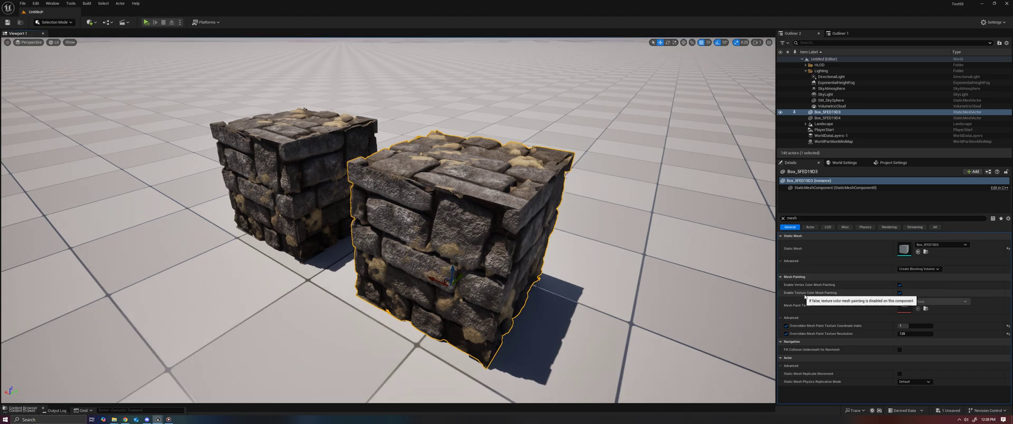
mouse_move(808, 285)
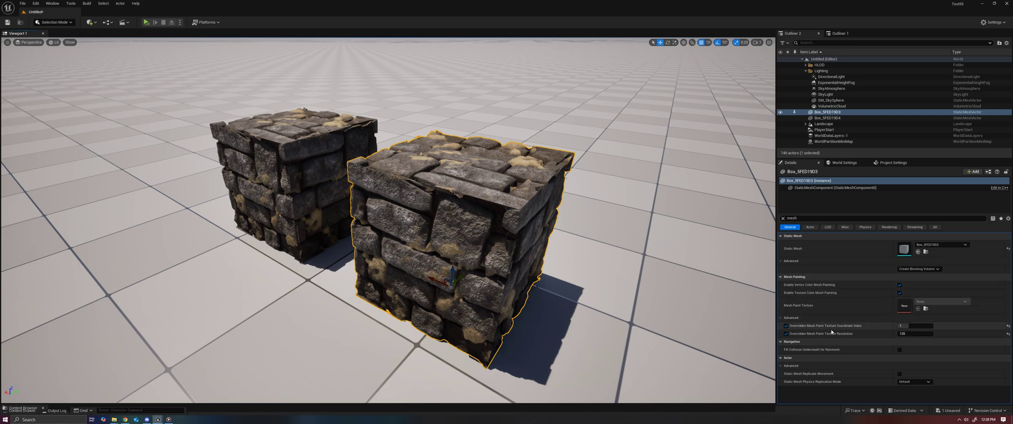
mouse_move(800, 326)
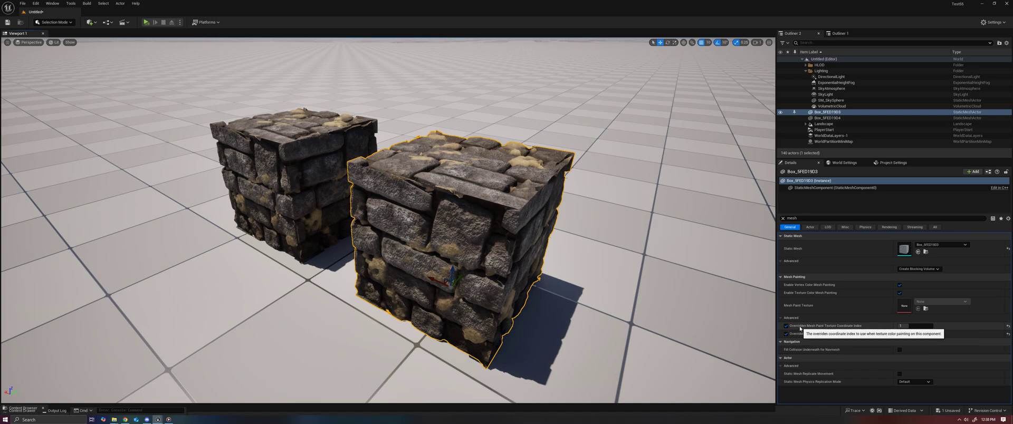
mouse_move(835, 334)
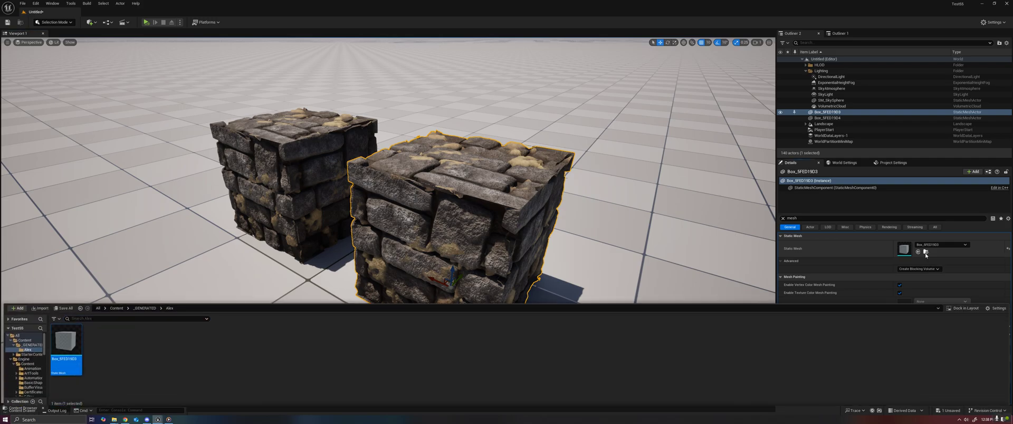
- Overlay UV Channel 0 on the cube mesh in the Static Mesh Editor
double_click(67, 342)
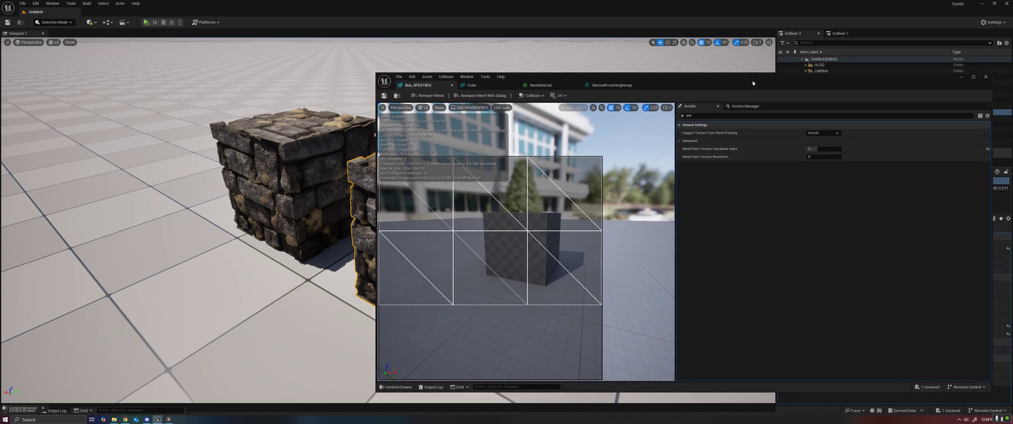
click(558, 95)
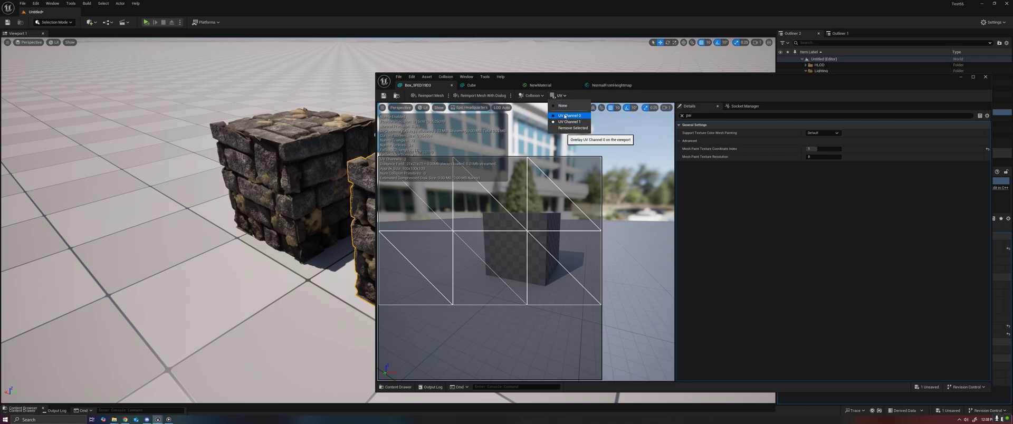
click(569, 115)
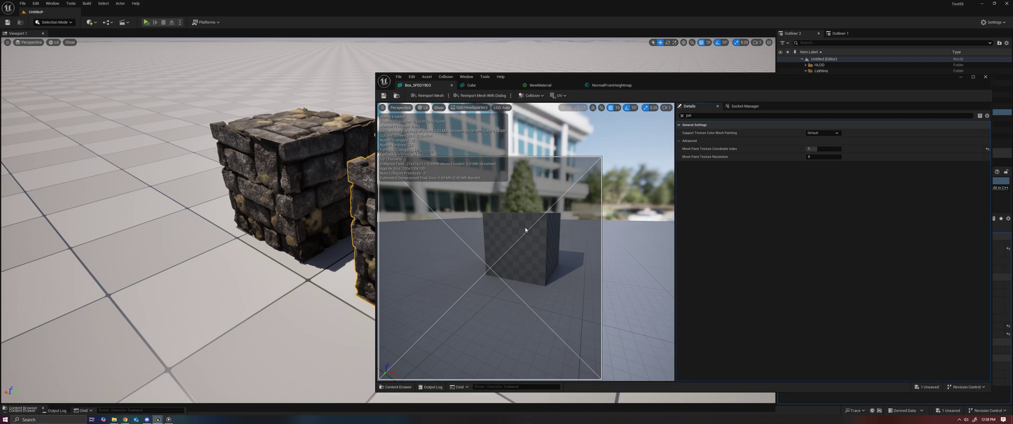
mouse_move(270, 188)
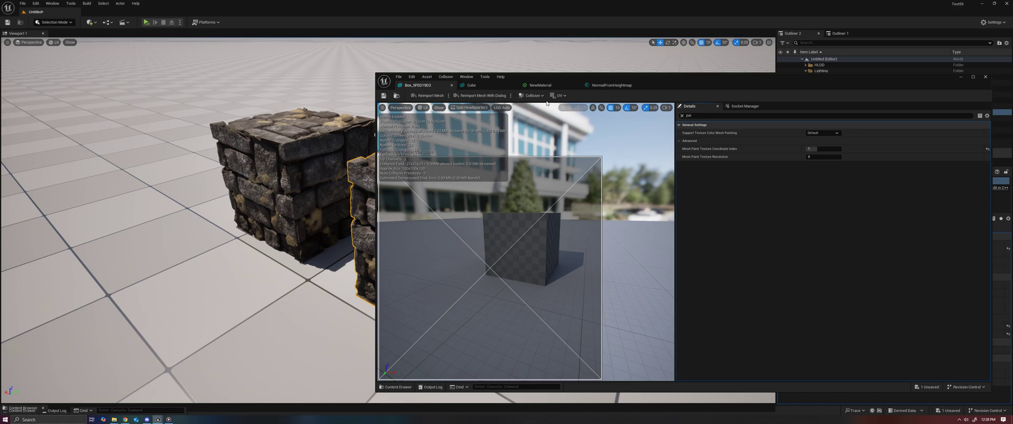
- Overlay UV Channel 1 for comparison, then leave the Static Mesh Editor
click(558, 96)
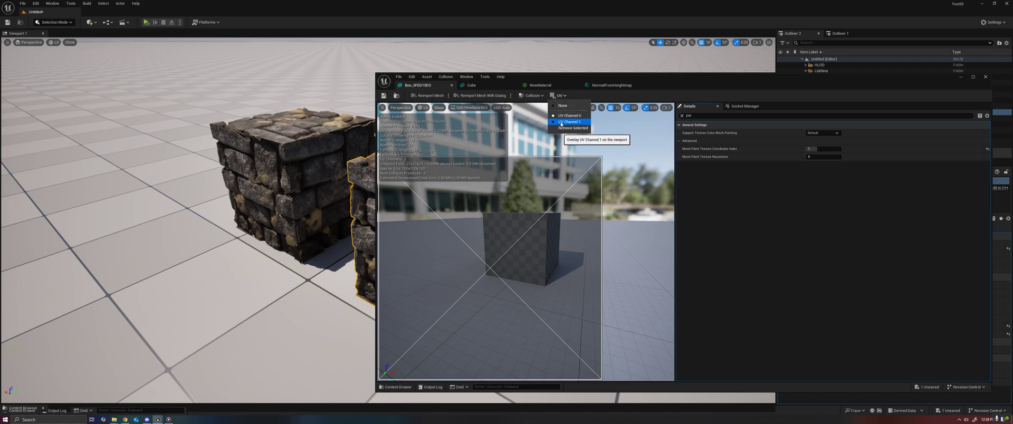
click(570, 122)
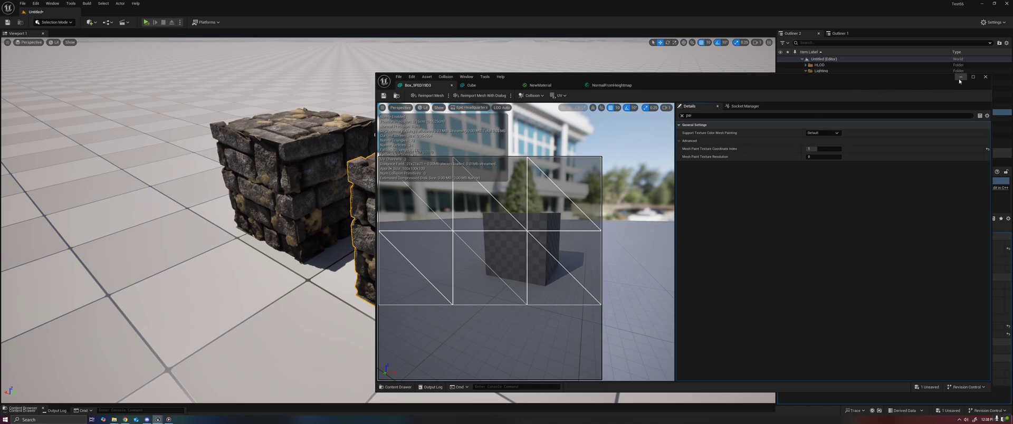
click(984, 77)
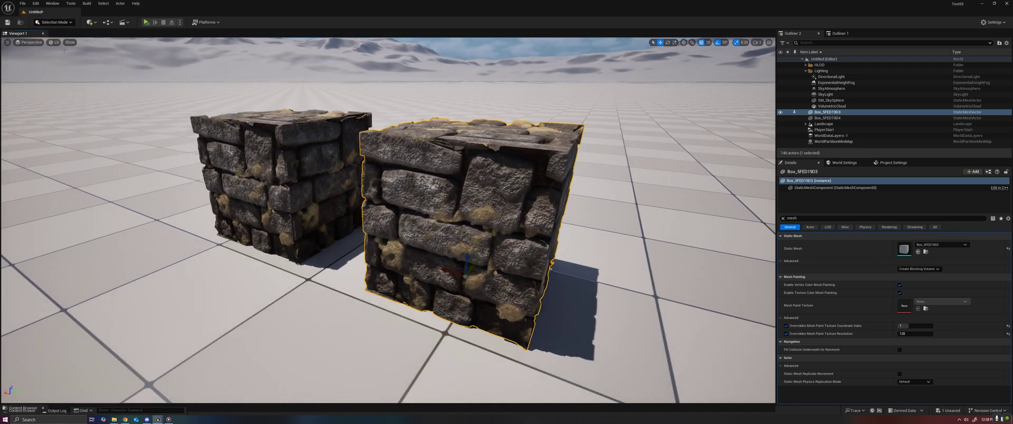
- Enter Mesh Paint Mode with Texture Color painting so the cube gets its paint texture
click(53, 22)
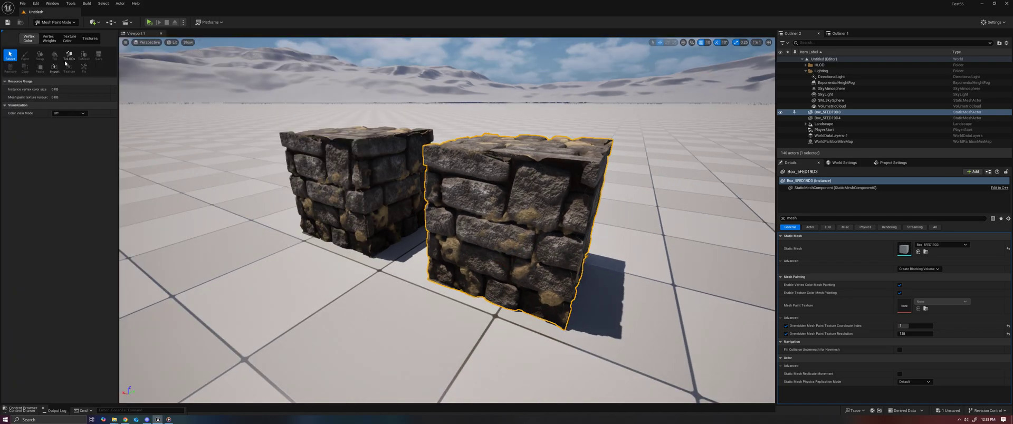
click(68, 38)
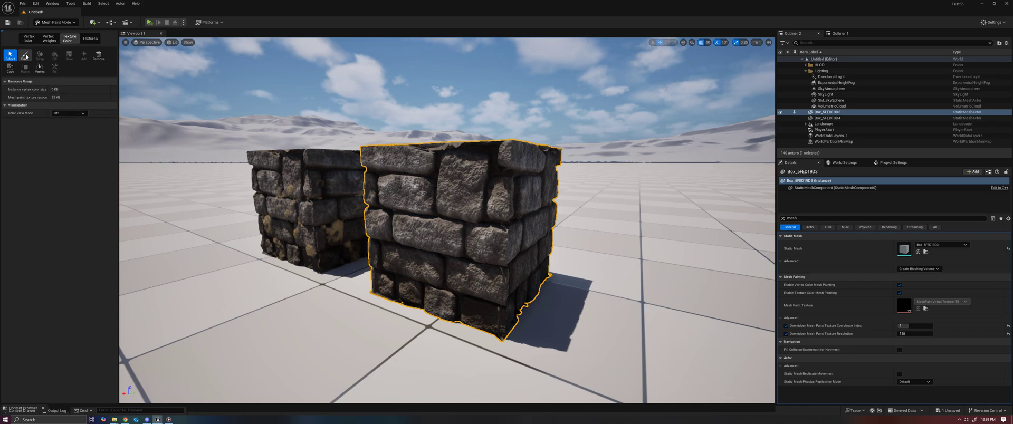
- Fill the cube white, then brush stone through the plaster on the front face
click(25, 56)
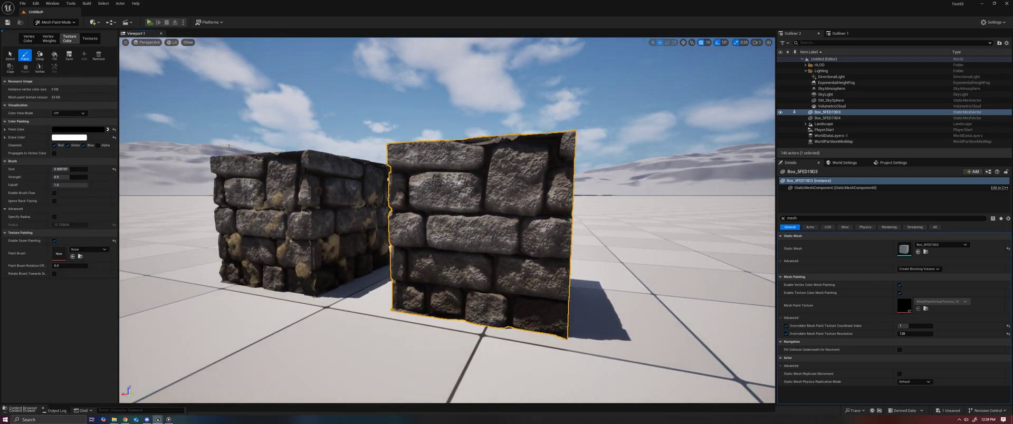
mouse_move(475, 202)
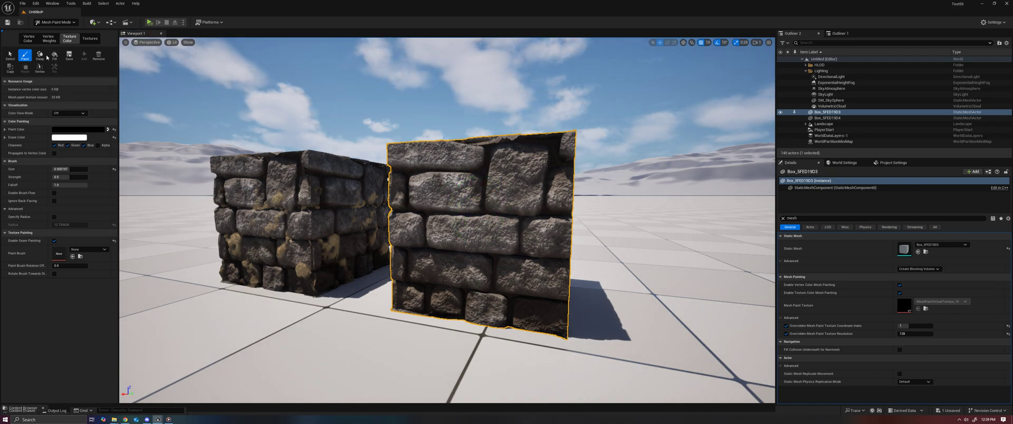
click(54, 55)
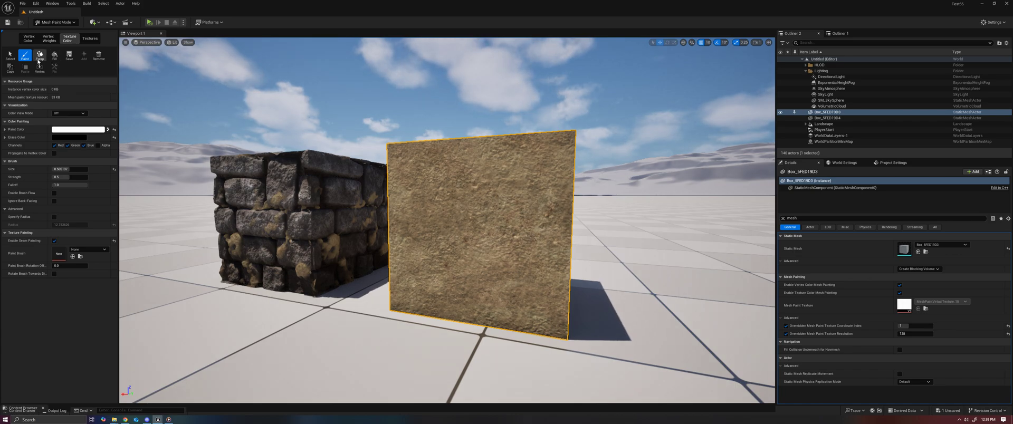
mouse_move(434, 190)
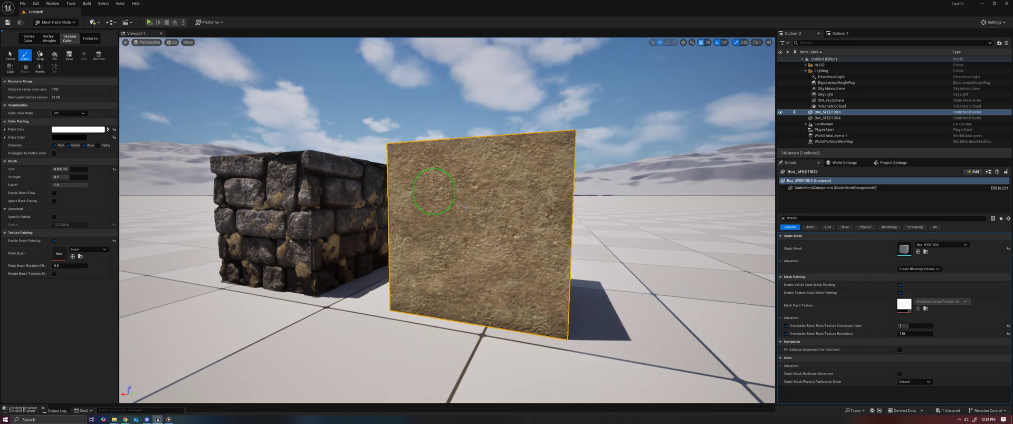
mouse_move(418, 211)
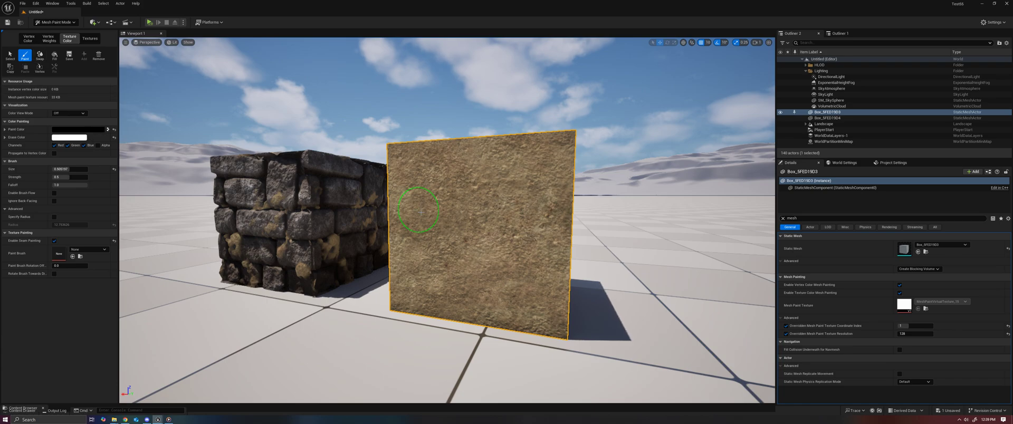
drag(419, 213, 455, 271)
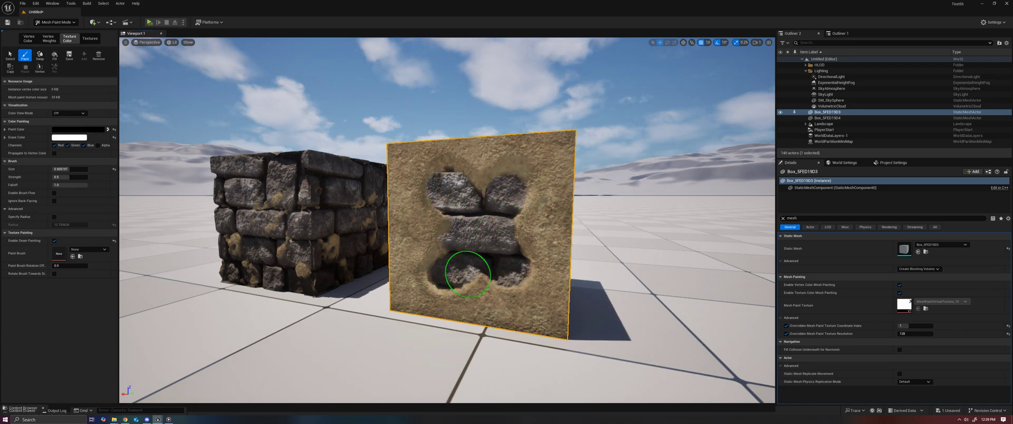
click(468, 277)
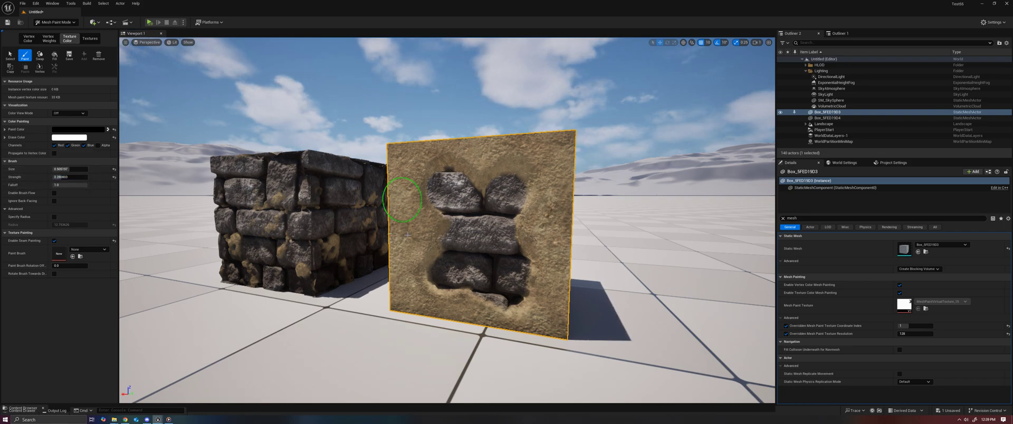
- Extend the revealed stone across the front face and onto the cube's top
drag(401, 197, 472, 297)
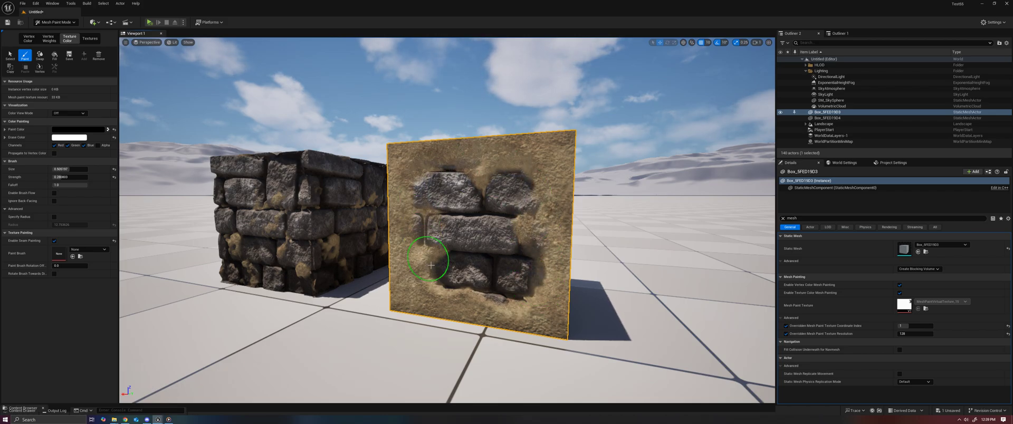
drag(429, 264, 494, 229)
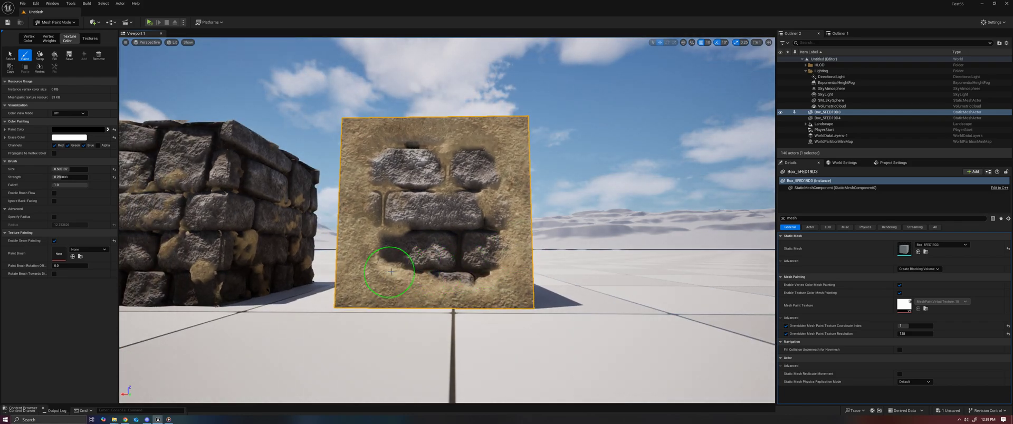
drag(391, 271, 477, 258)
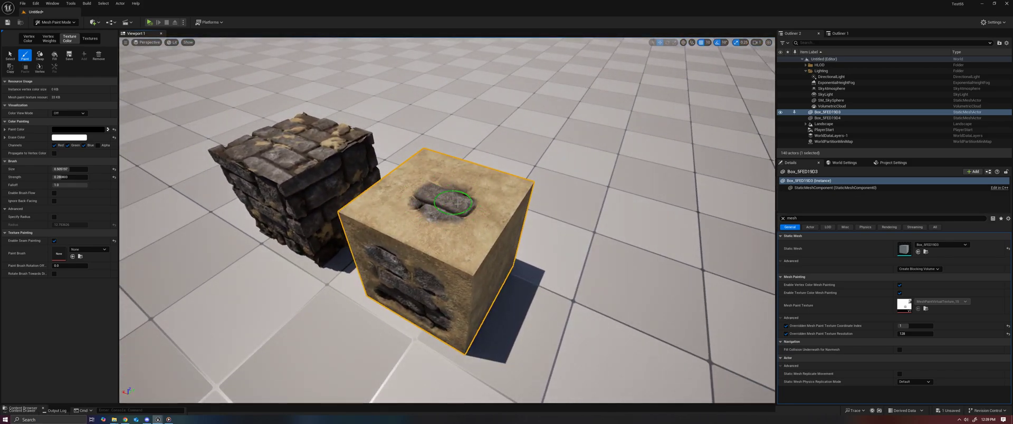
drag(455, 202, 478, 187)
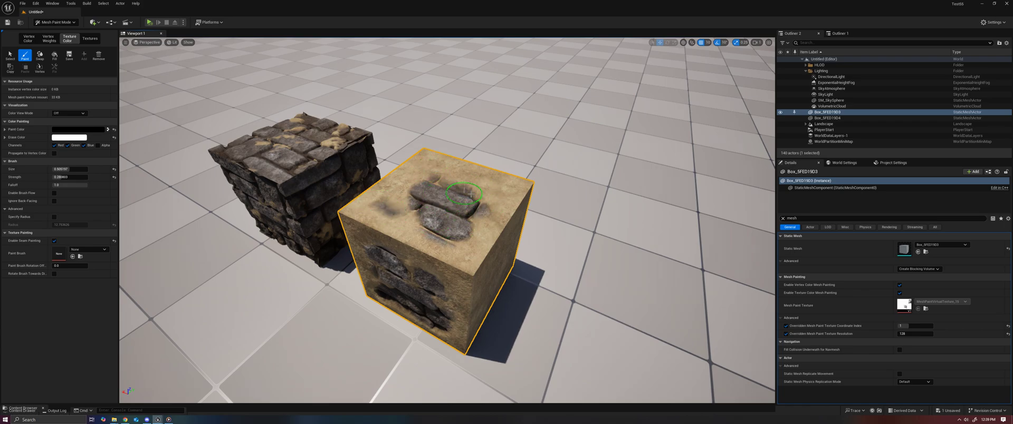
click(69, 113)
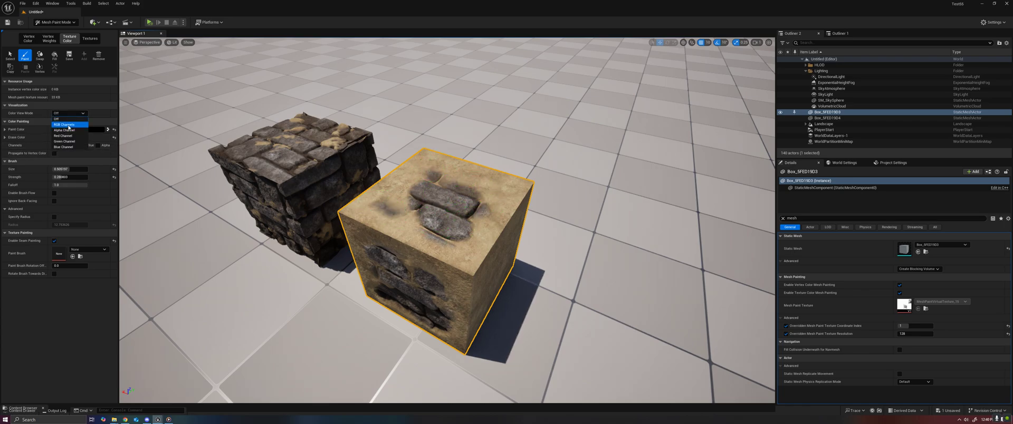
click(63, 125)
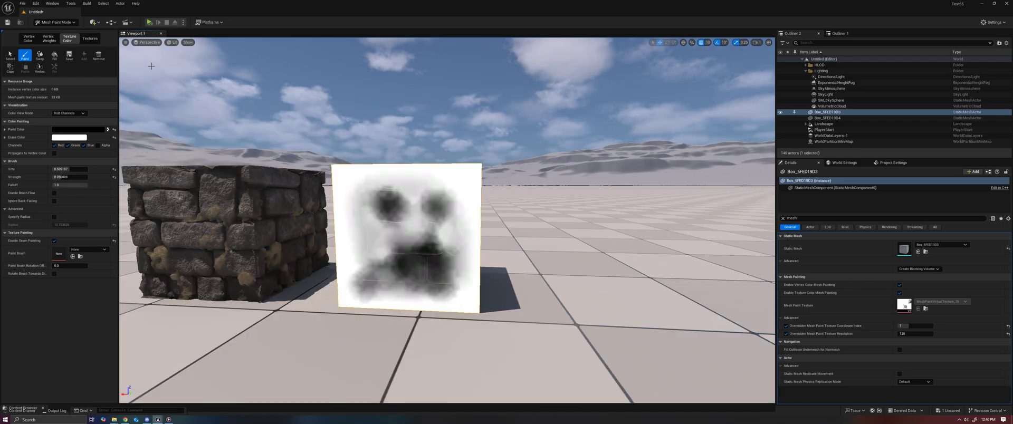
click(69, 113)
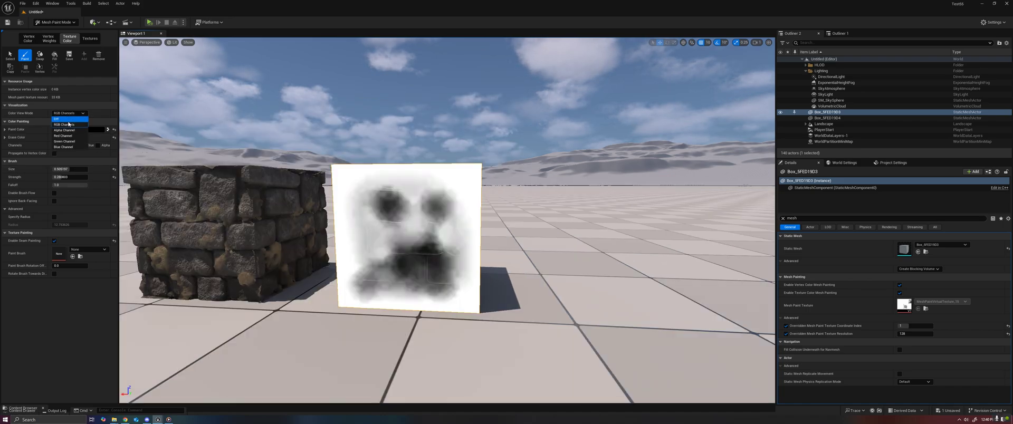
click(57, 119)
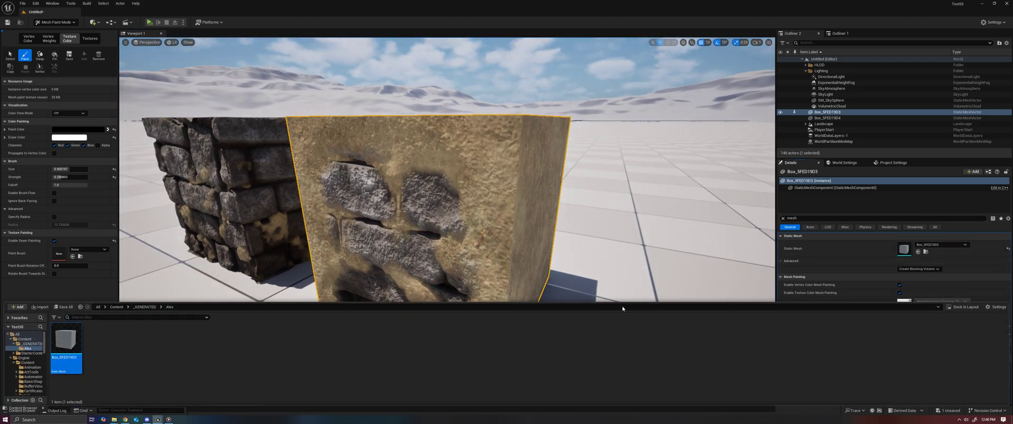
mouse_move(65, 343)
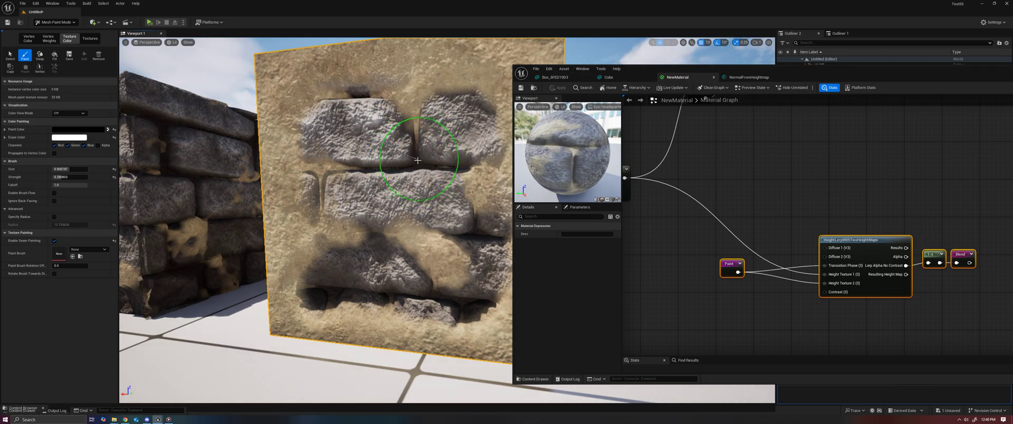
- Pan to the MeshPaintTextureReplace node and its Texture Sample inputs
click(418, 160)
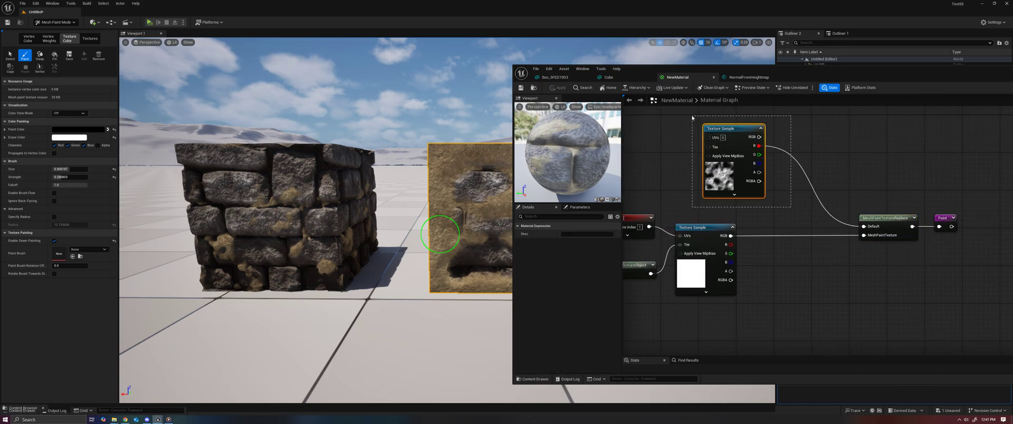
- Pan to the blend network with the Strength parameter and paint mask sample
click(733, 128)
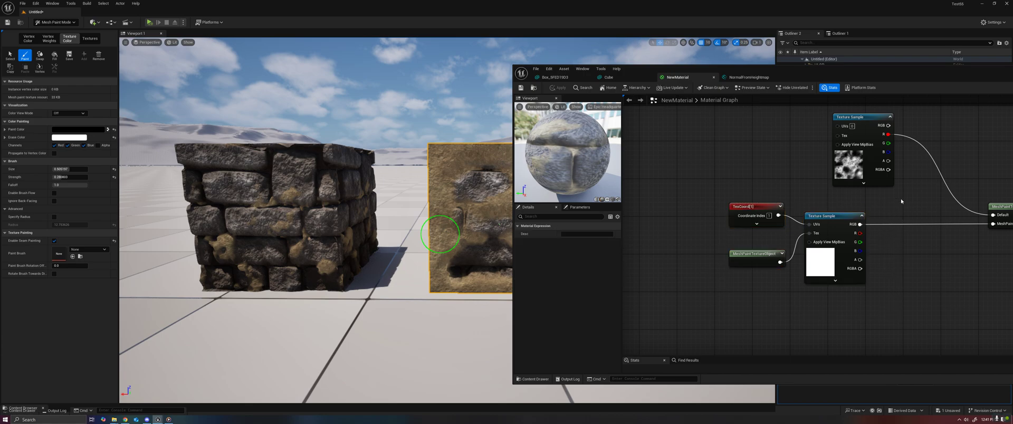
mouse_move(780, 261)
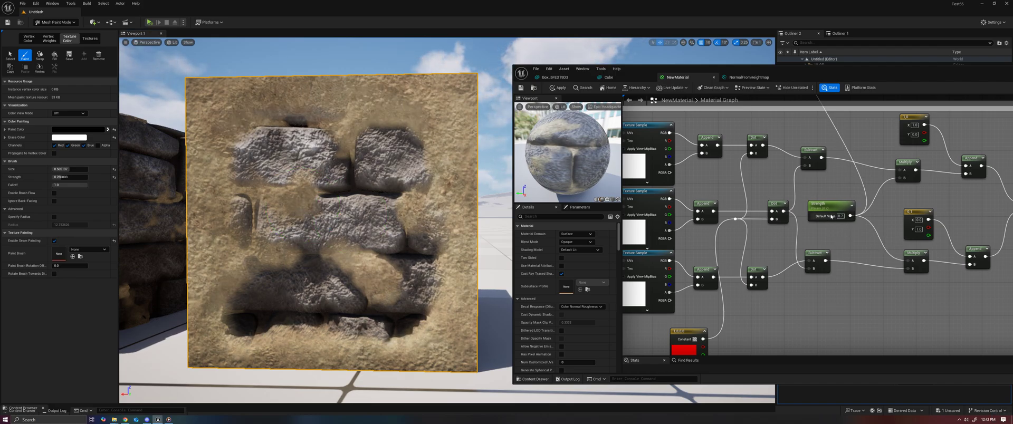
- Give the Strength scalar parameter a default value of 0.7
click(827, 205)
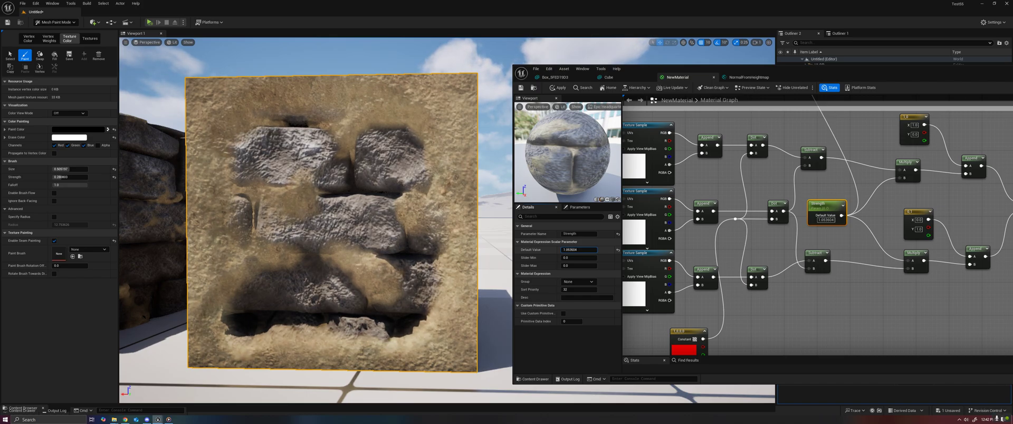
text(0.7)
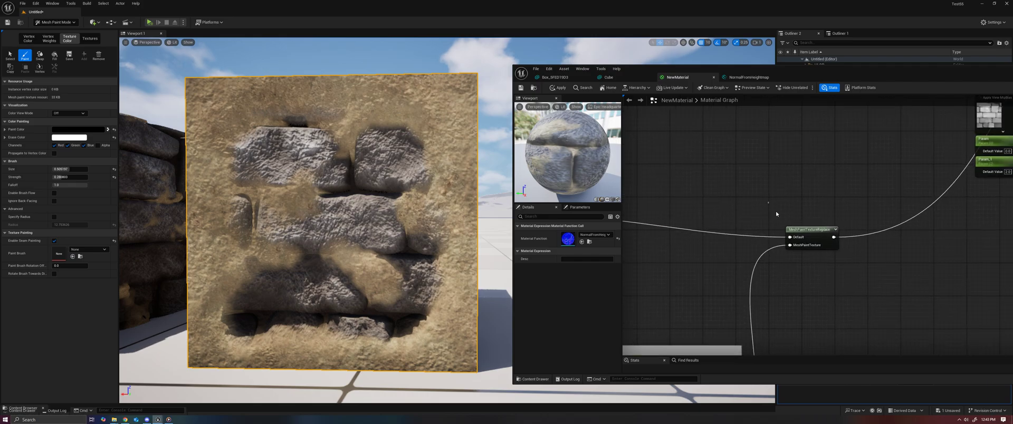
- Inspect the NormalFromHeightmap function, then show the lerps feeding base color, normal and displacement
click(809, 229)
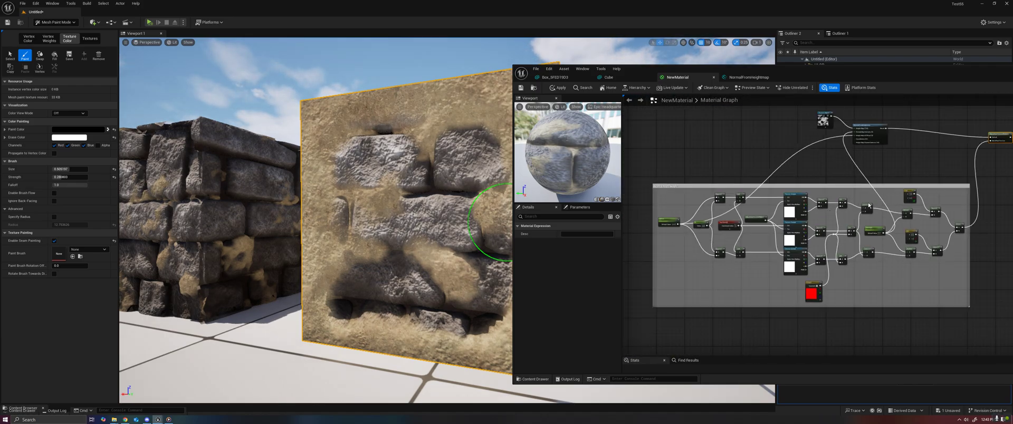
click(748, 77)
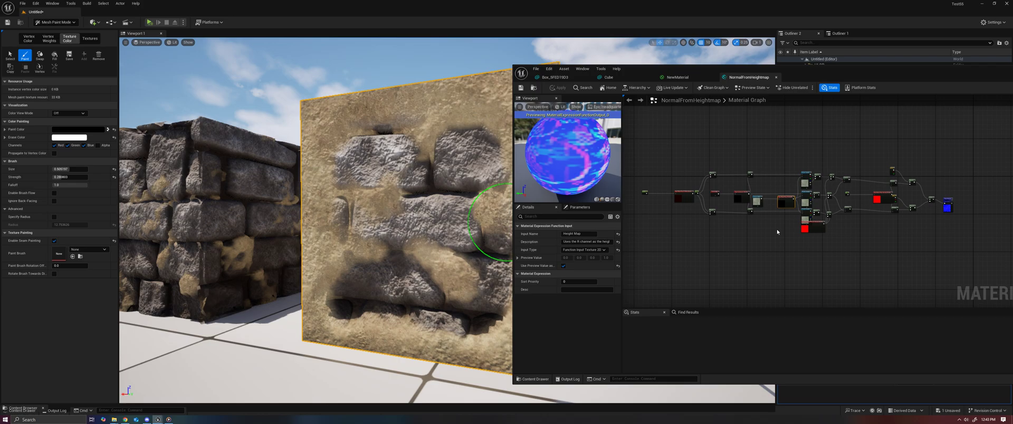
click(677, 77)
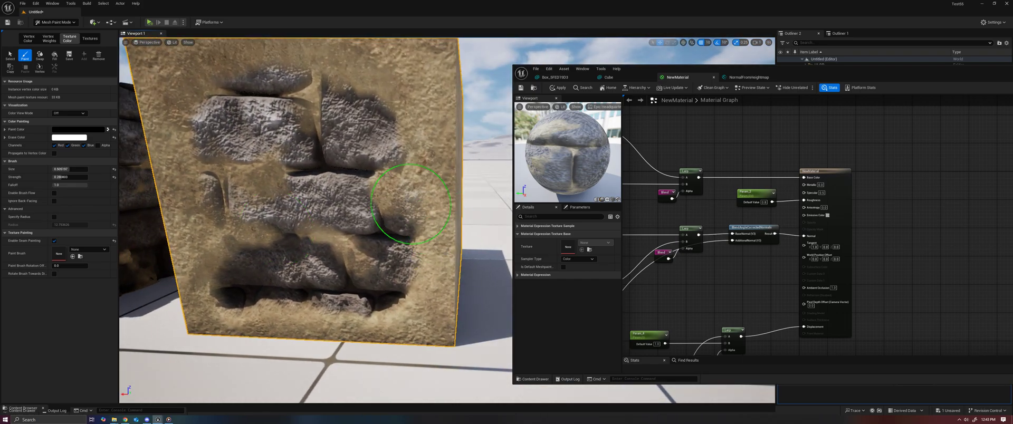
- Paint a small stone patch through the plaster on the cube's side face
drag(410, 203, 401, 213)
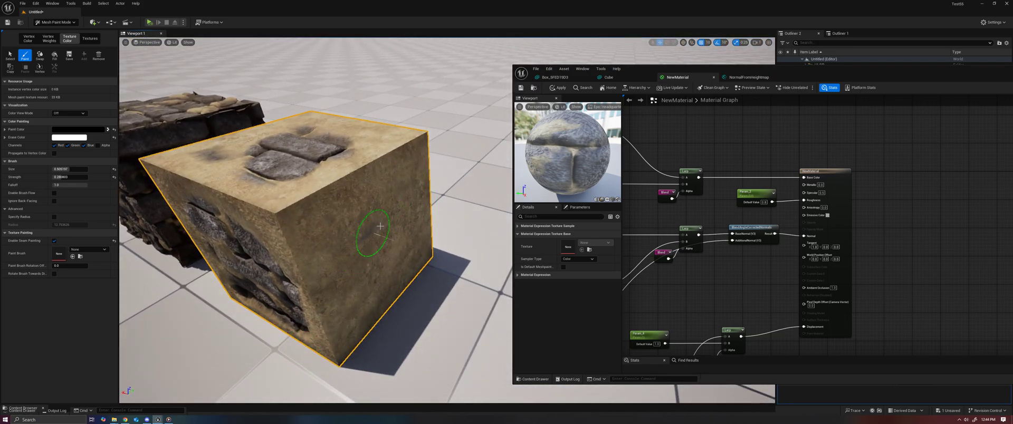
click(374, 235)
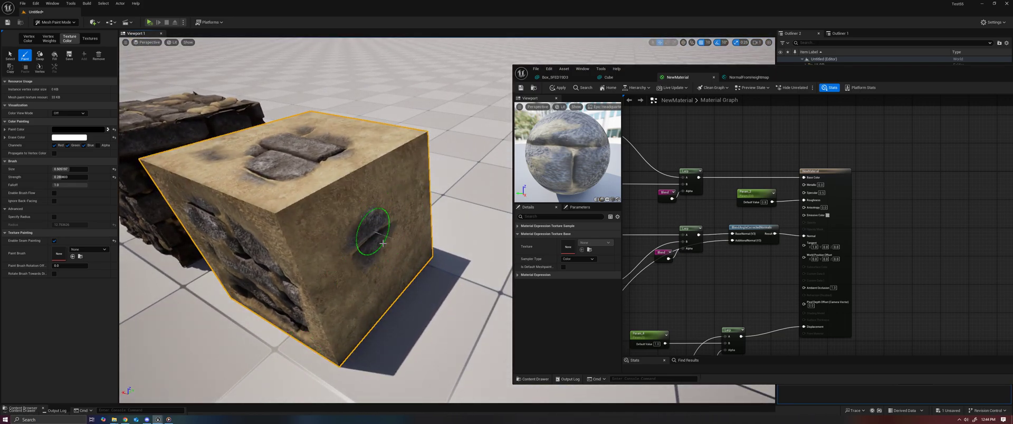